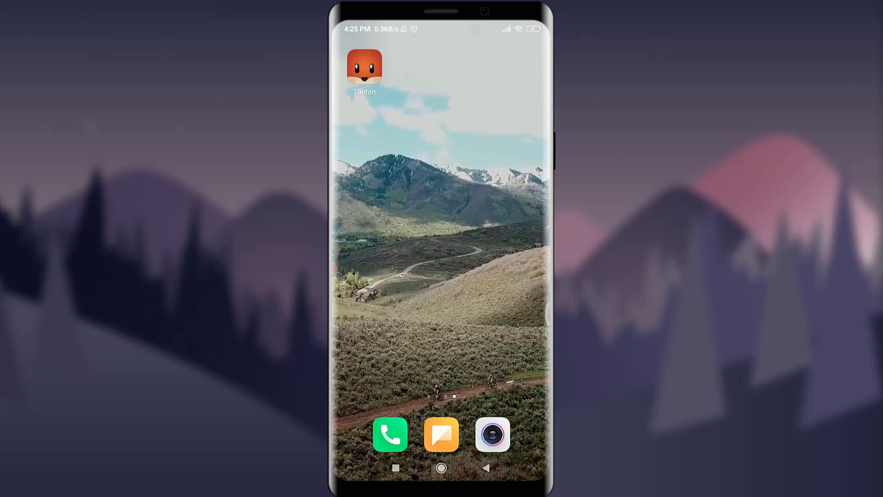
Launch Tantan and choose to log into a different account instead of the saved one
click(364, 66)
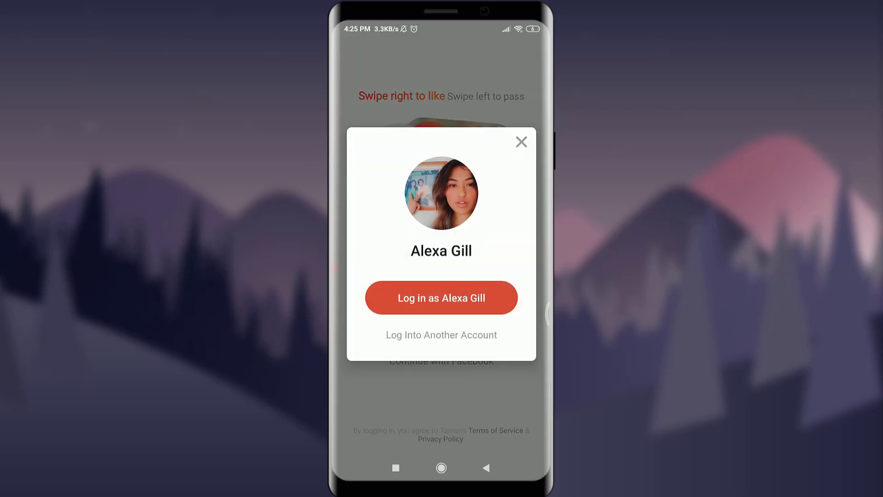
click(520, 142)
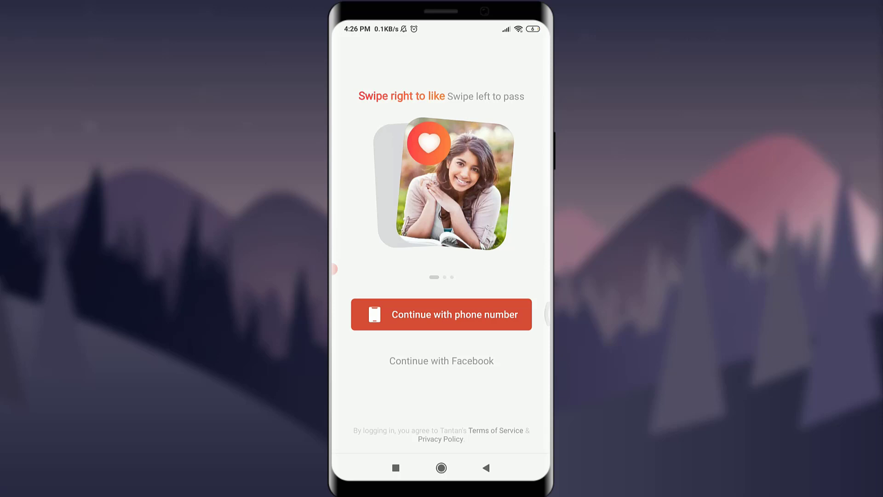
Continue with phone number and submit it to reach the password sign-in screen
click(441, 314)
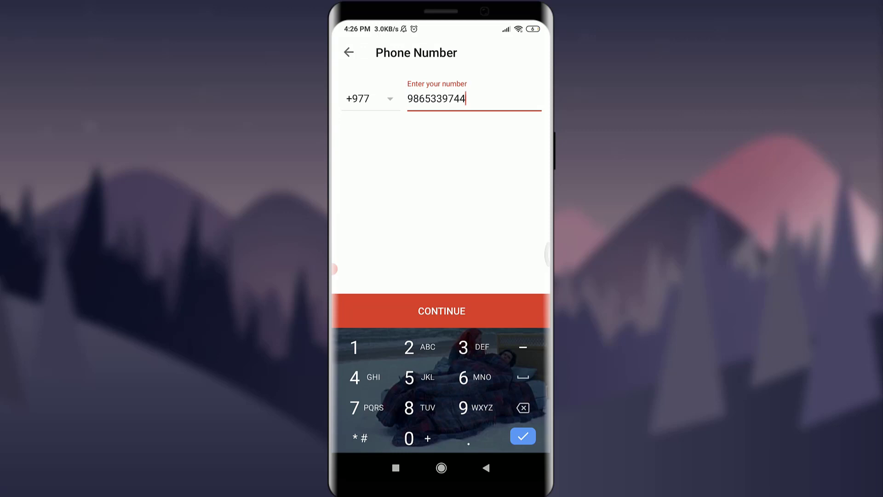
click(442, 311)
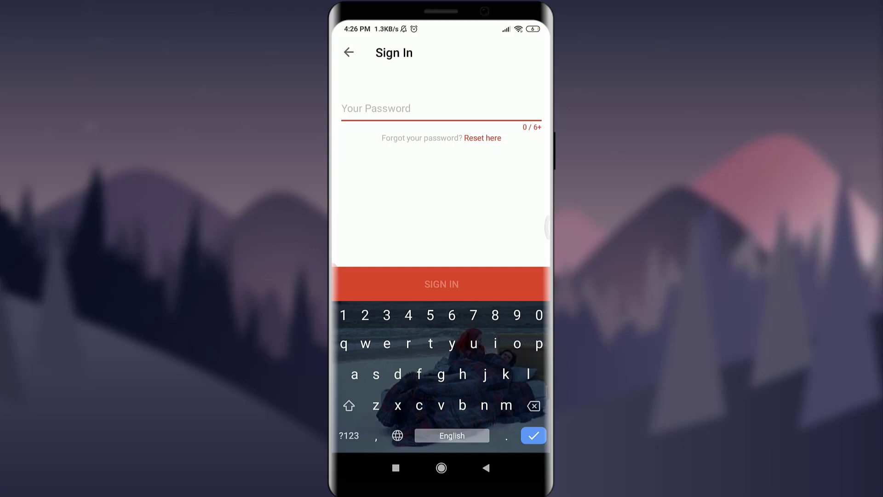
Start the forgotten-password reset and send the recovery code to the phone
click(482, 138)
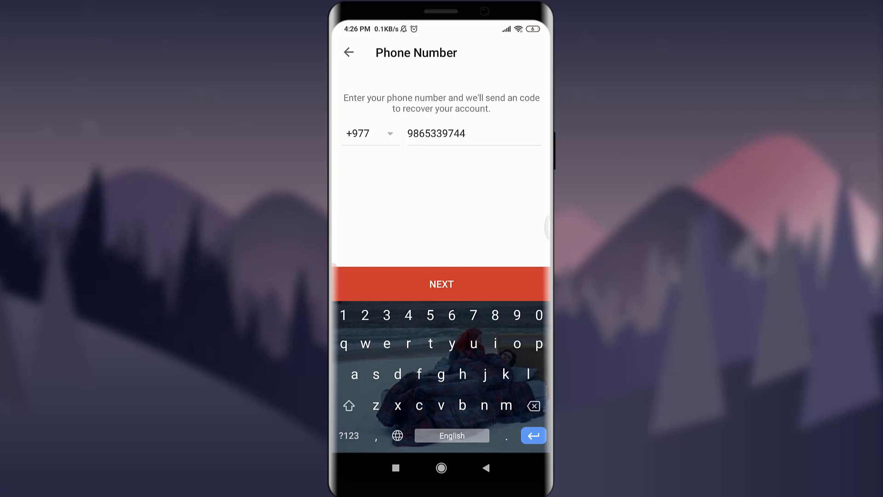
click(442, 284)
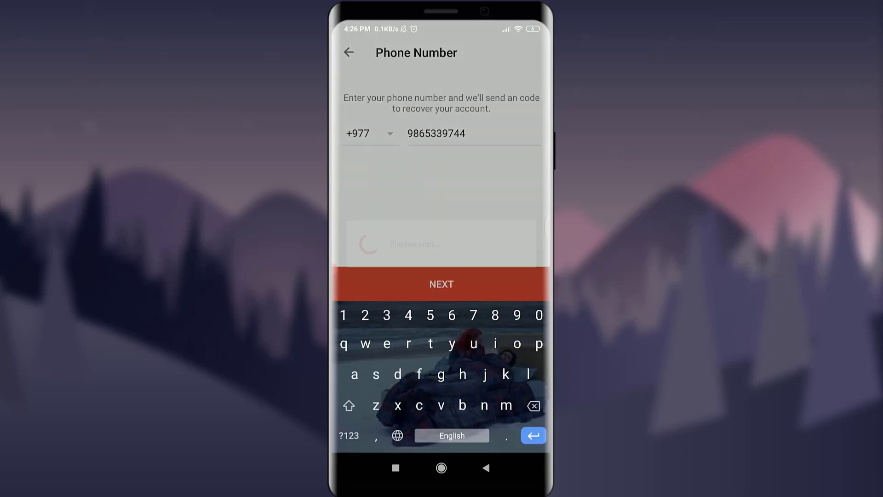
click(441, 284)
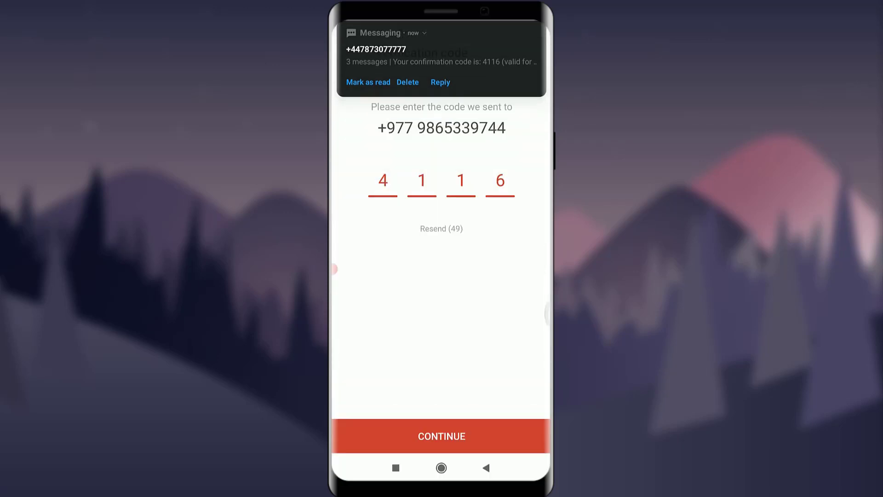
Submit the verification code, enter a new password and save it to sign in
click(441, 437)
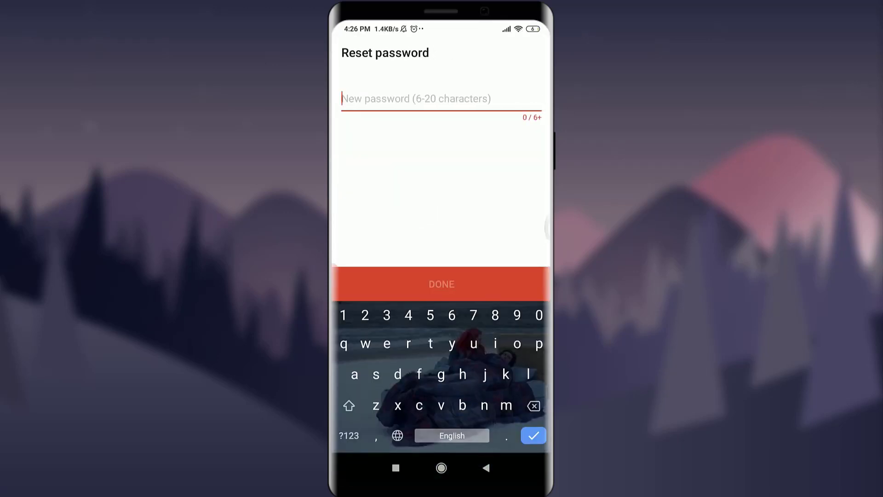
text(a)
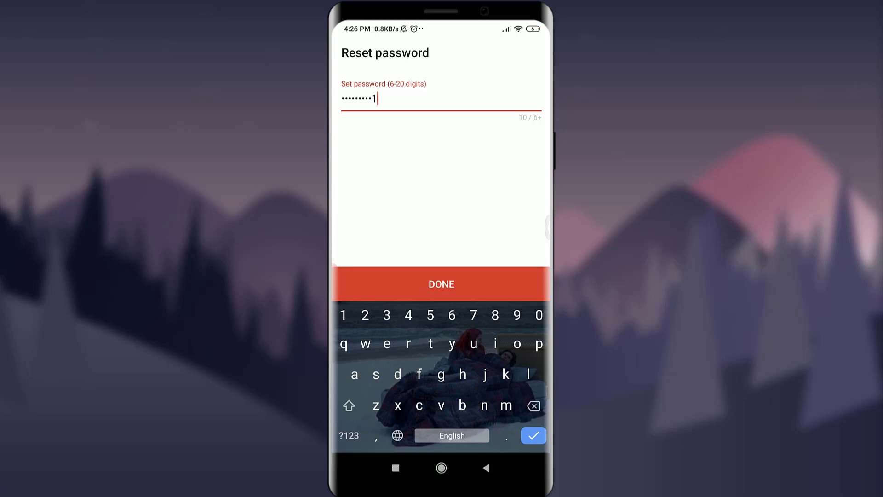
click(349, 434)
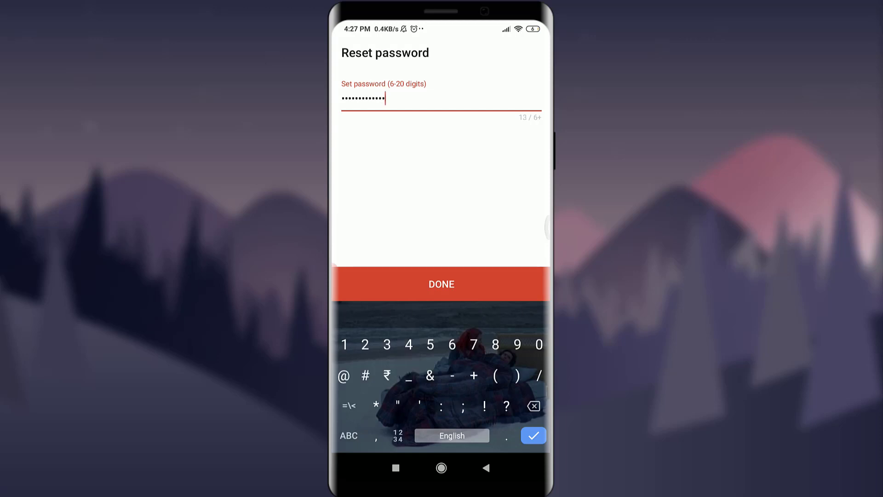
click(441, 283)
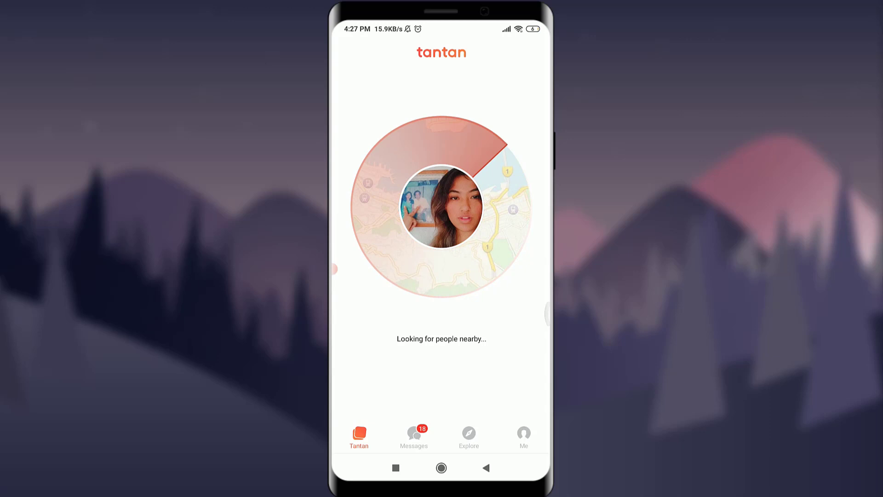
Go to the Me profile page and scroll to Settings, Help, Secret Crush and Share Tantan
click(524, 436)
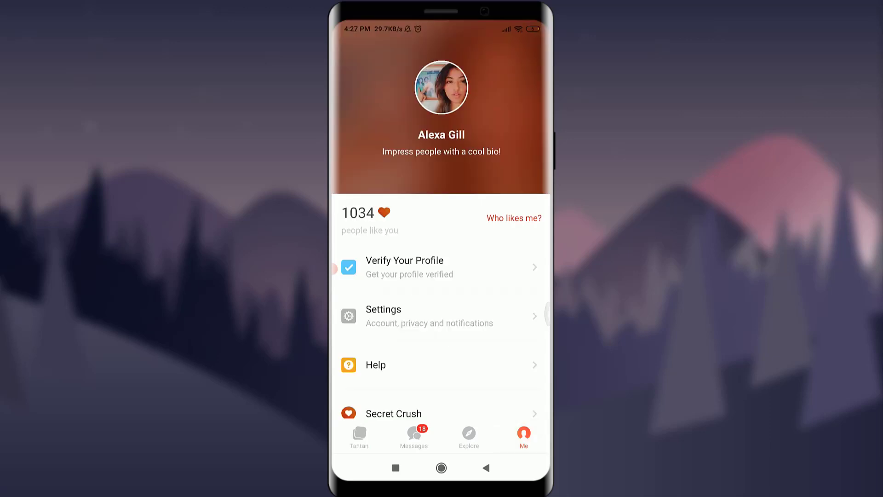
scroll(up, 3)
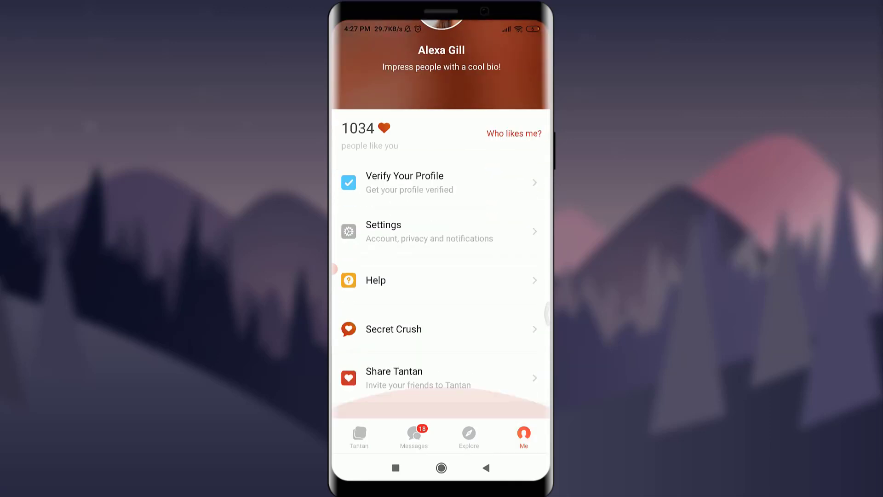